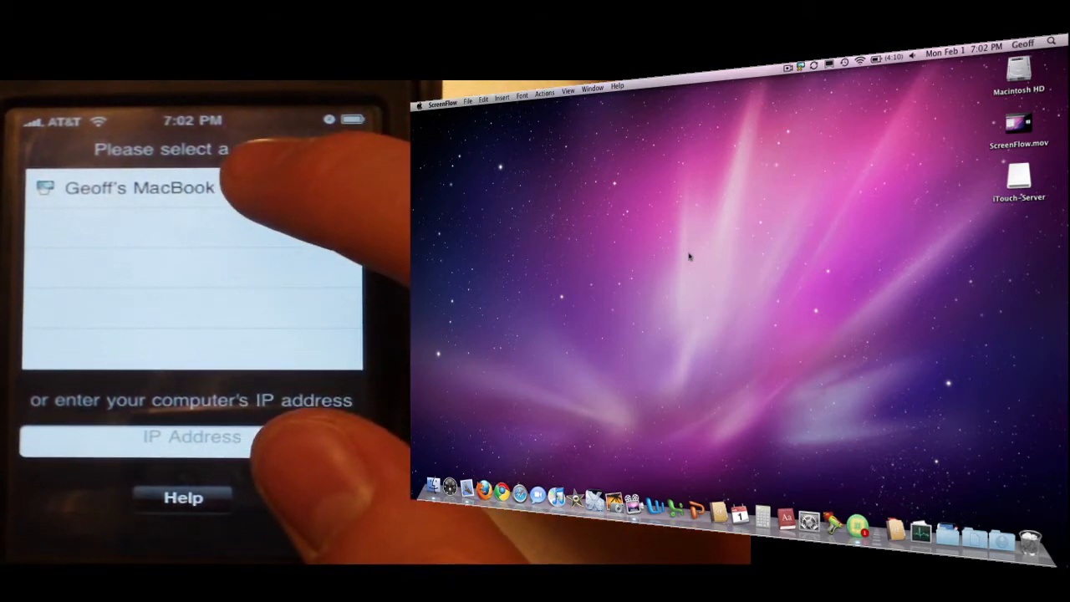
Connect to the MacBook as its touchpad and launch Safari from the Dock.
click(159, 186)
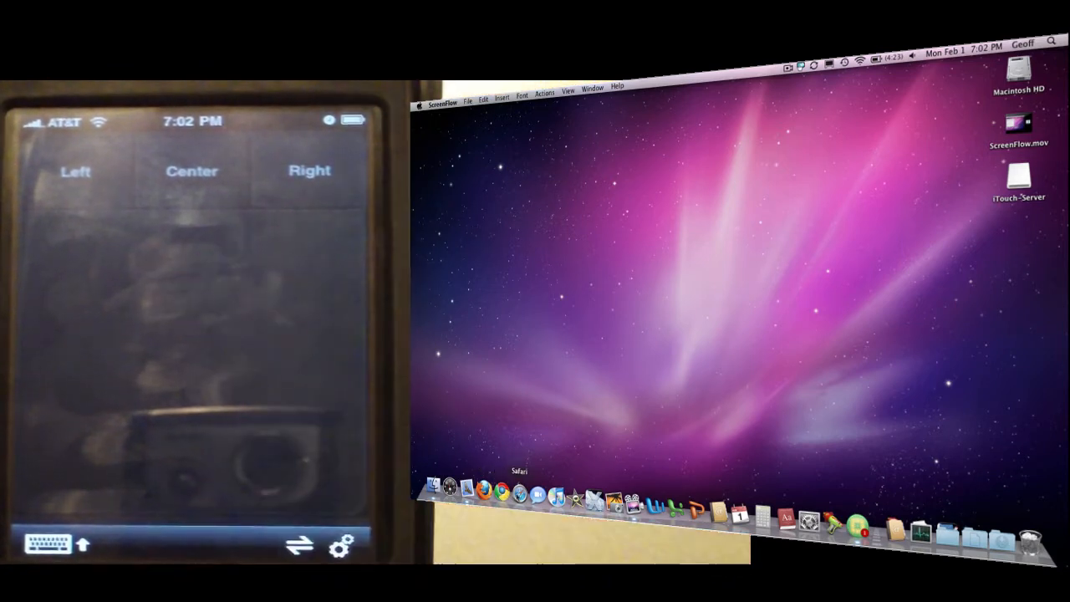
click(484, 495)
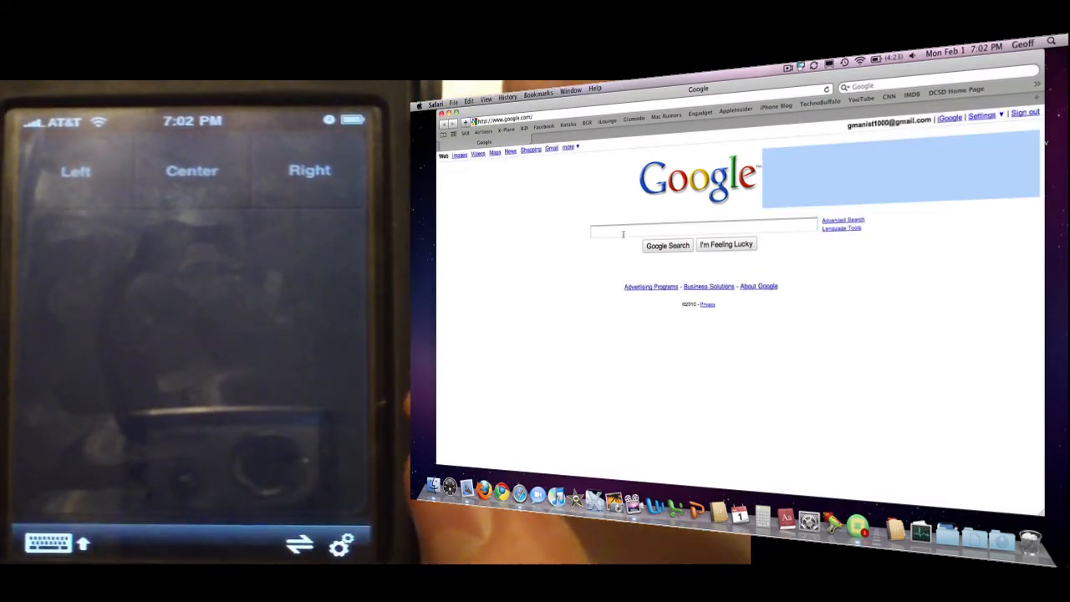
Enter 'cool' into Google's search box from the phone keyboard.
click(703, 231)
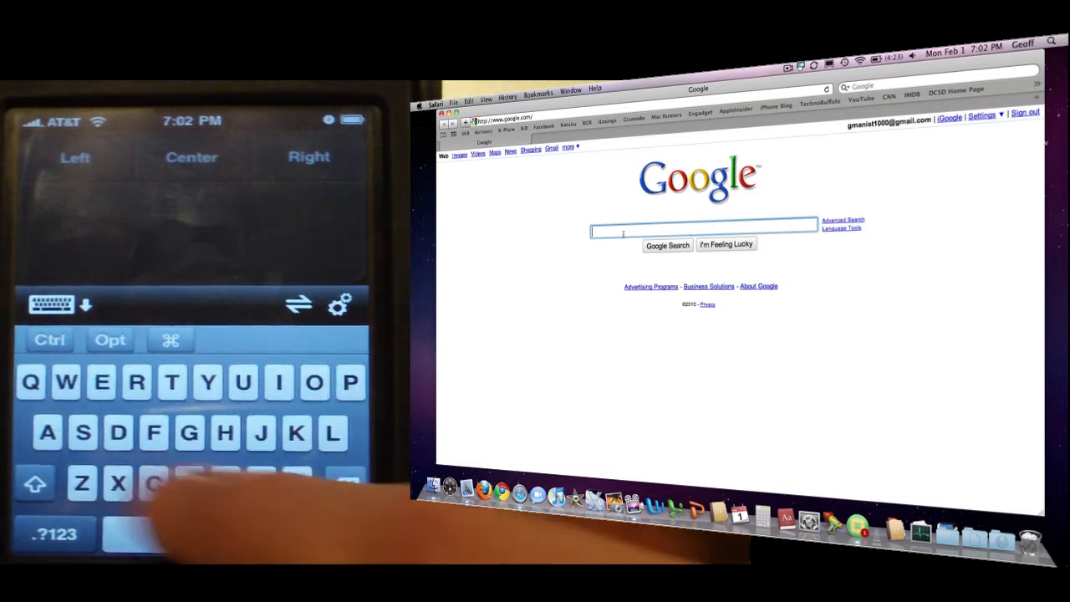
text(cool)
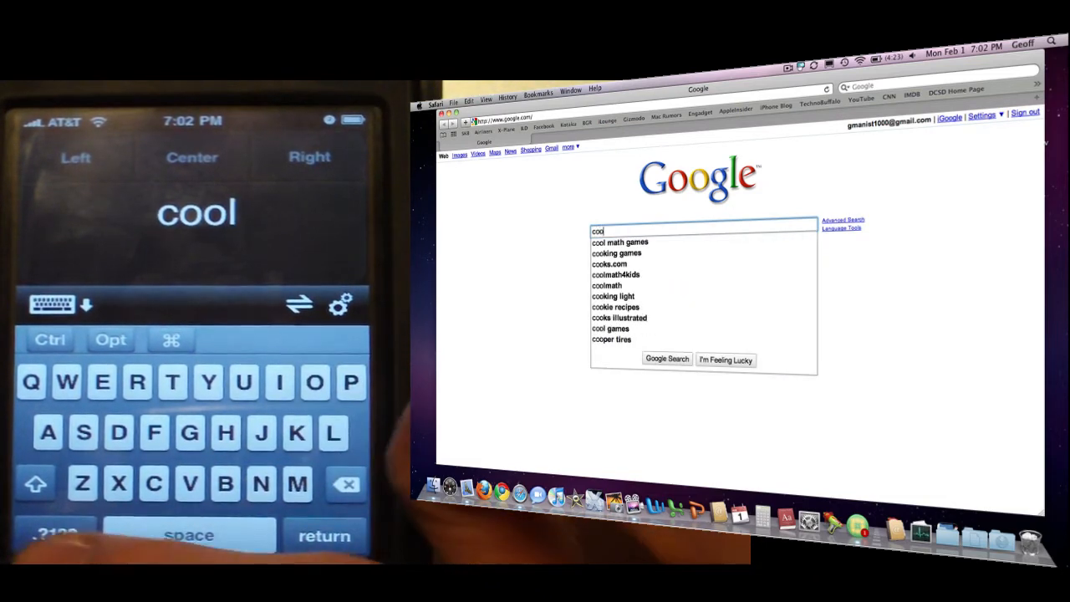
Append exclamation marks to make 'cool!!!', then bring up the app's Settings.
text(!)
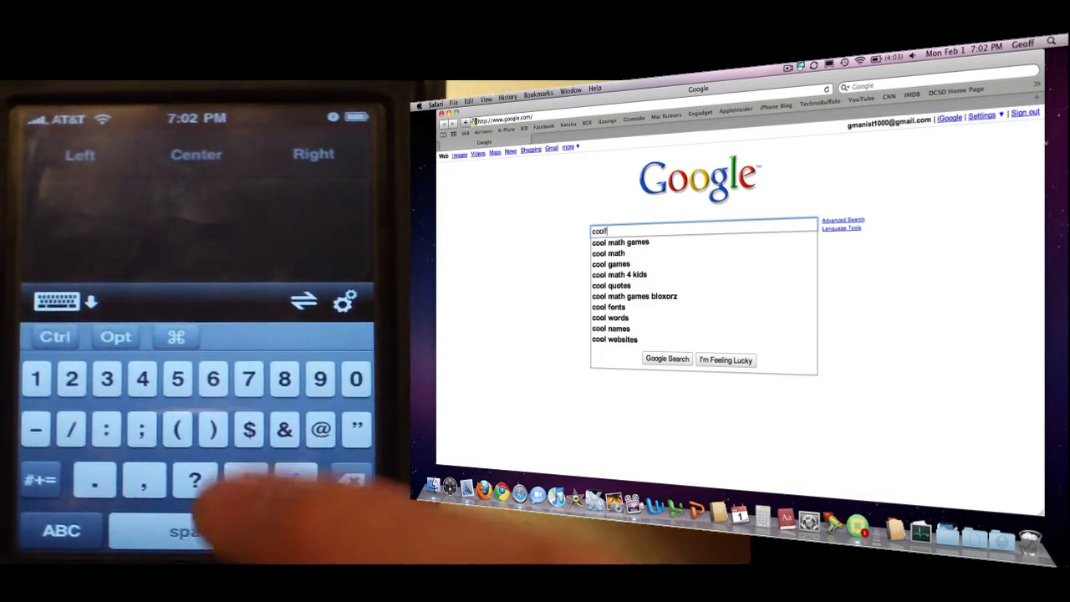
click(243, 482)
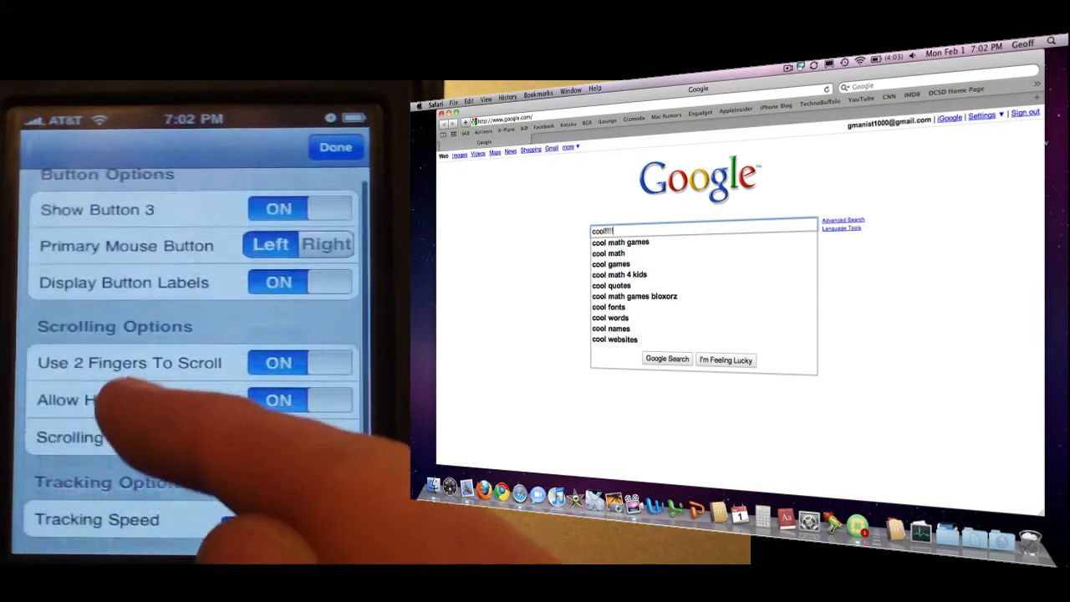
Scroll the Settings list down to the Scrolling Options section.
scroll(down, 3)
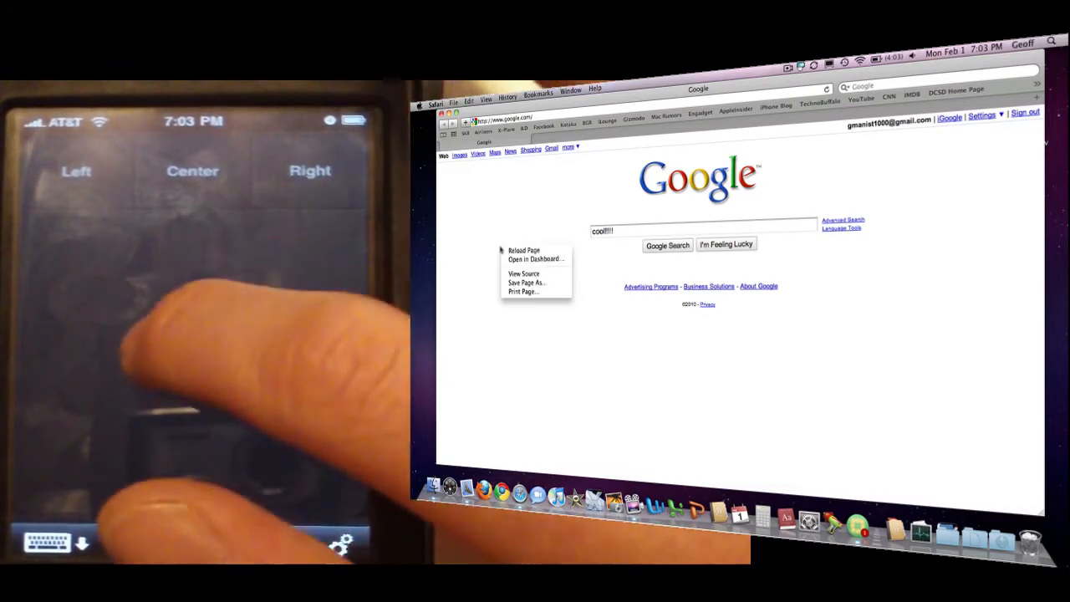
Dismiss the context menu and quit Safari with Cmd+Q, confirming Quit despite the entered text.
click(476, 320)
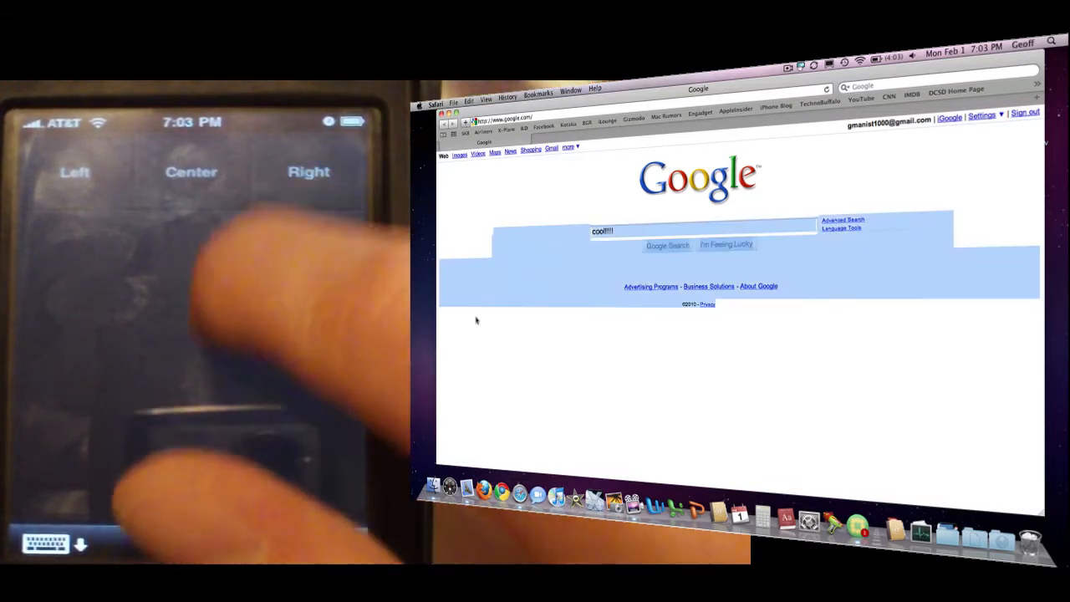
click(434, 104)
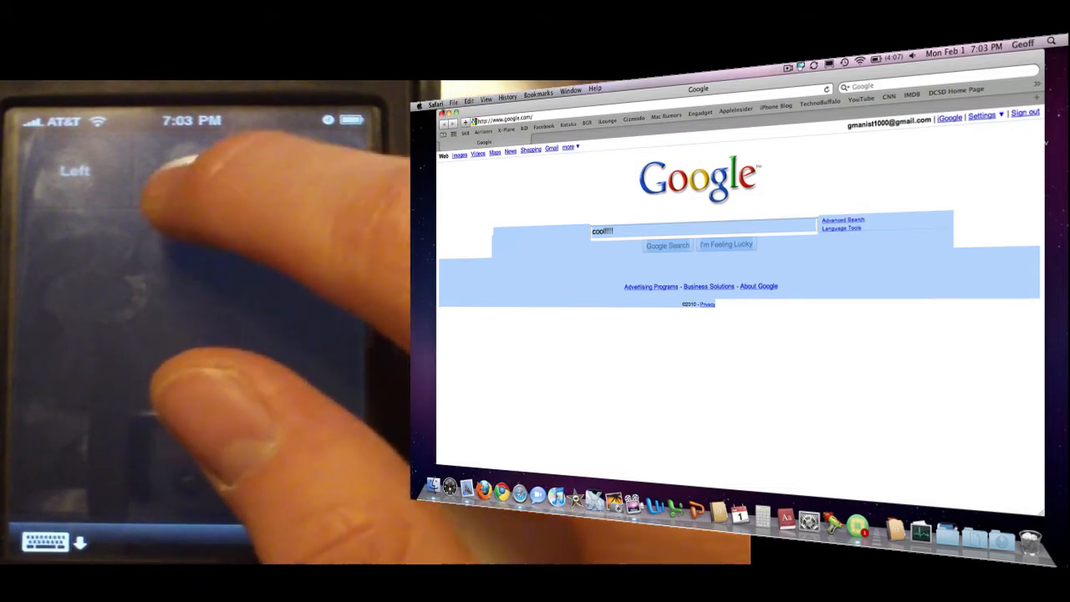
click(434, 104)
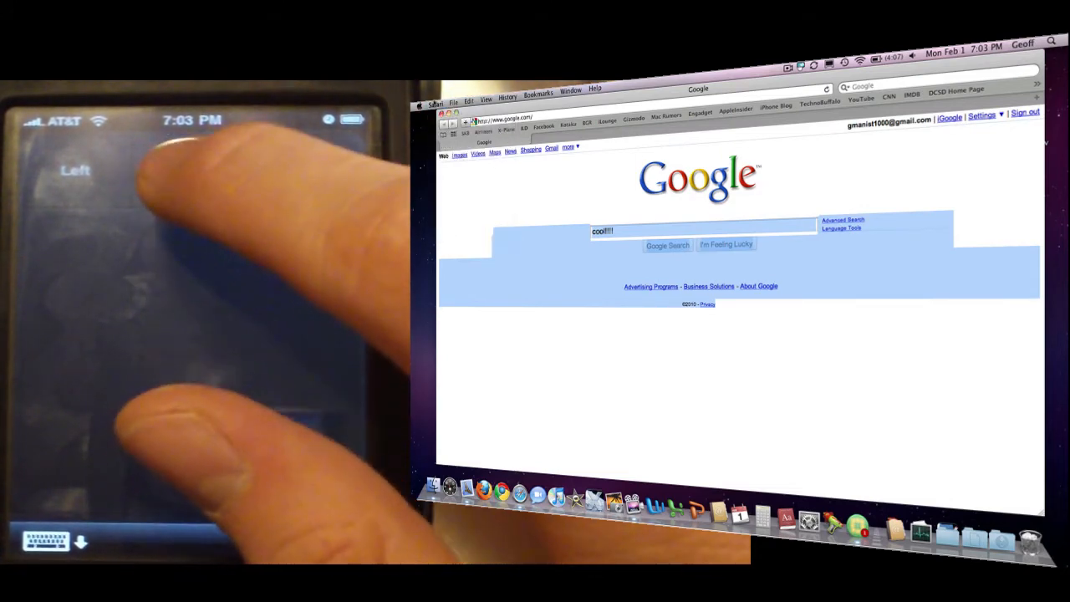
click(434, 89)
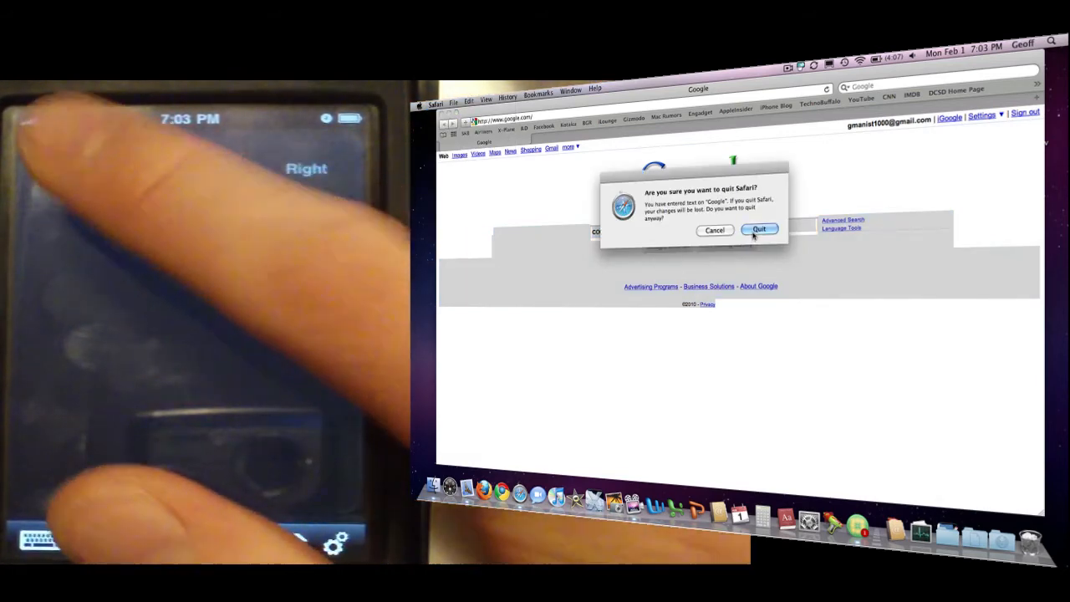
click(758, 229)
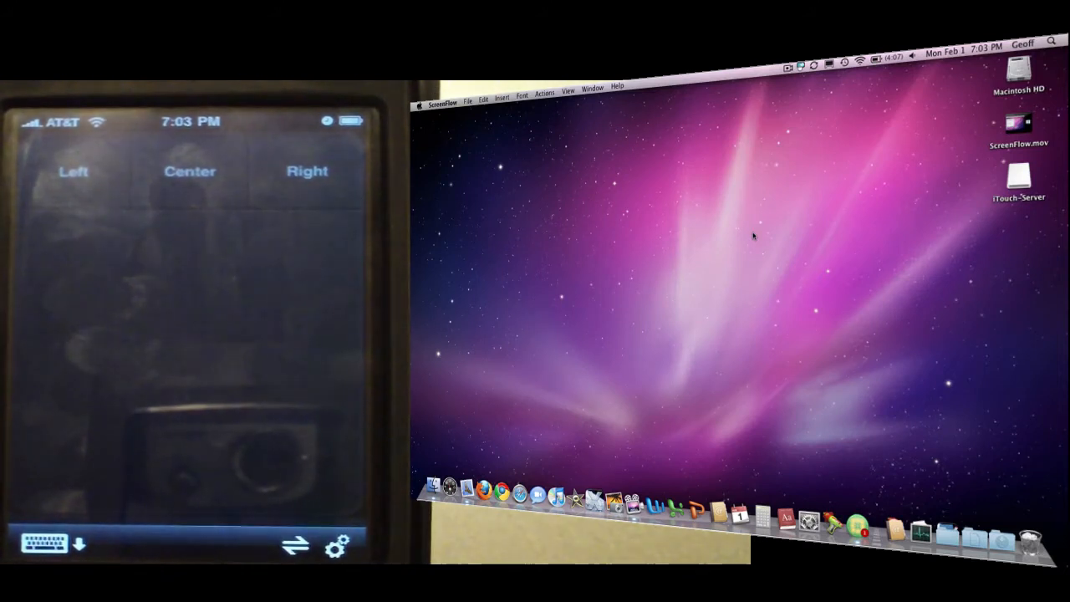